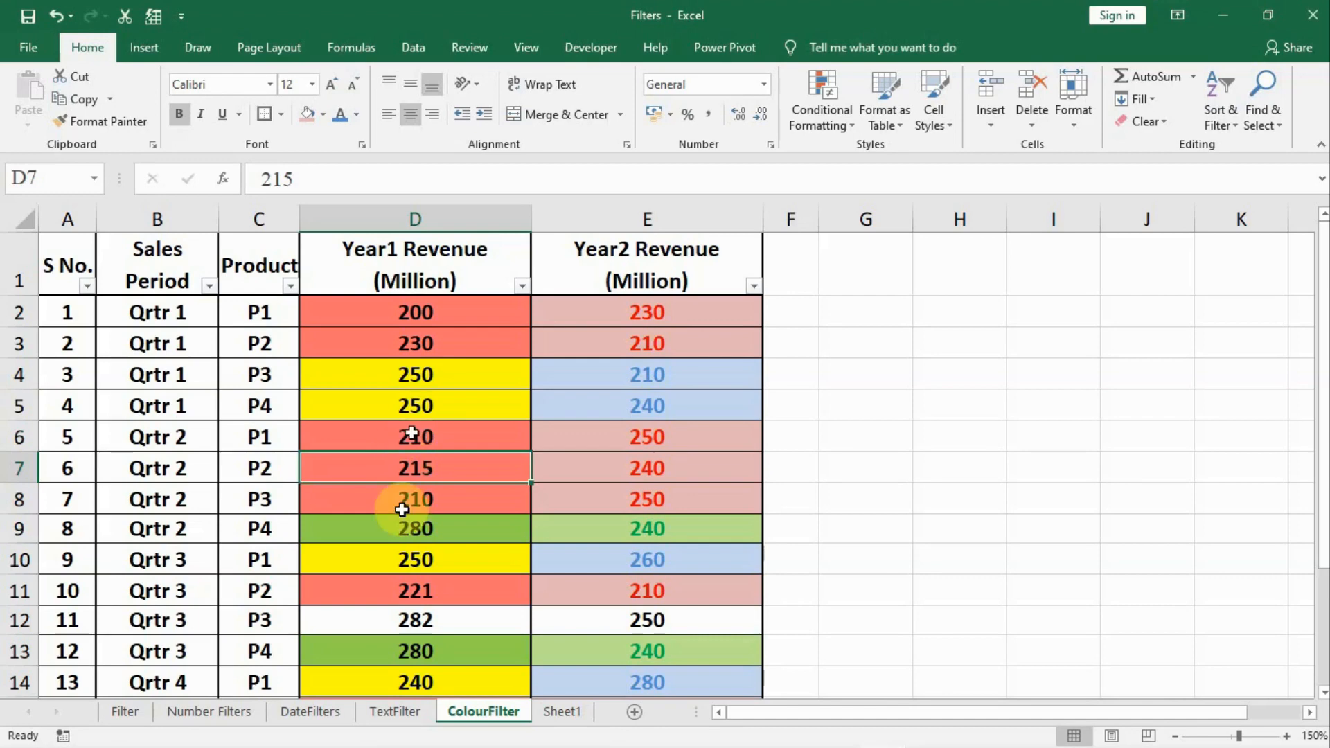
Filter Year1 Revenue by red cell fill, leaving 8 of 16 records visible.
{"action": "scroll", "scroll_direction": "down", "scroll_amount": 3}
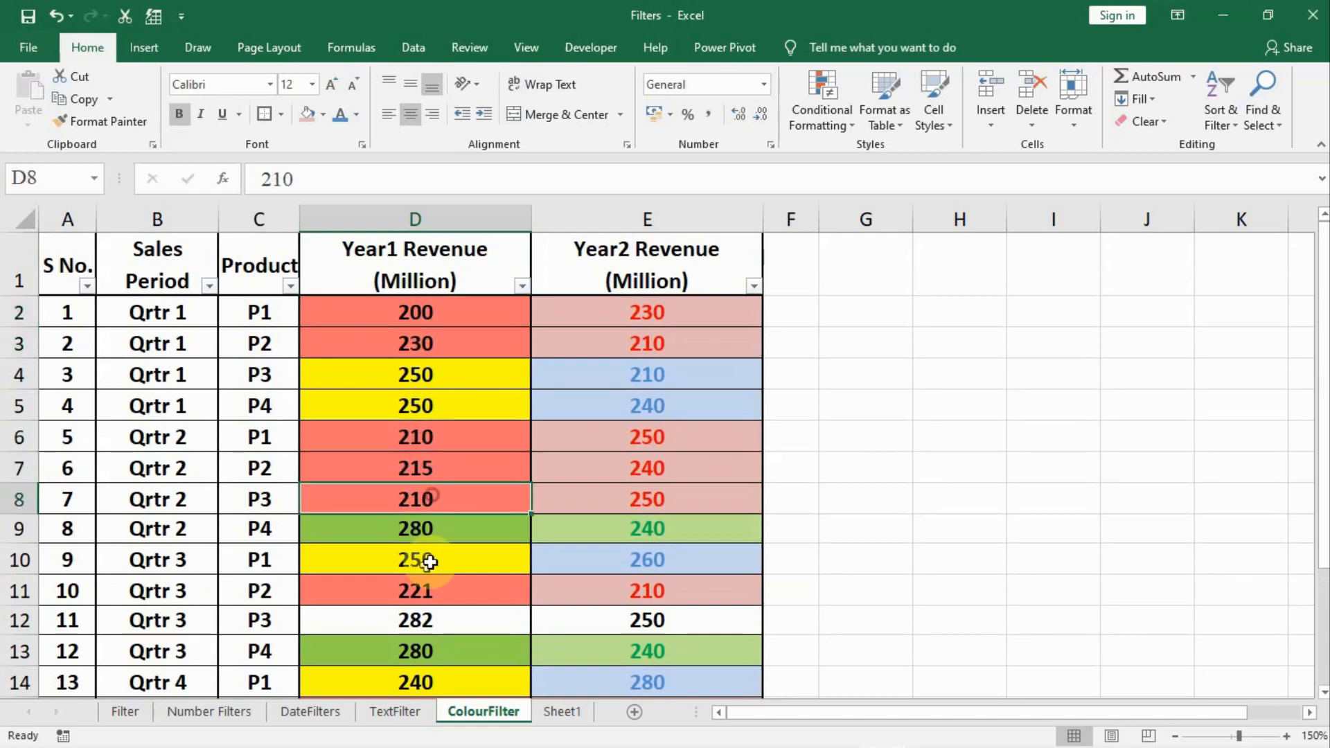
{"action": "left_click", "coordinate": [414, 590]}
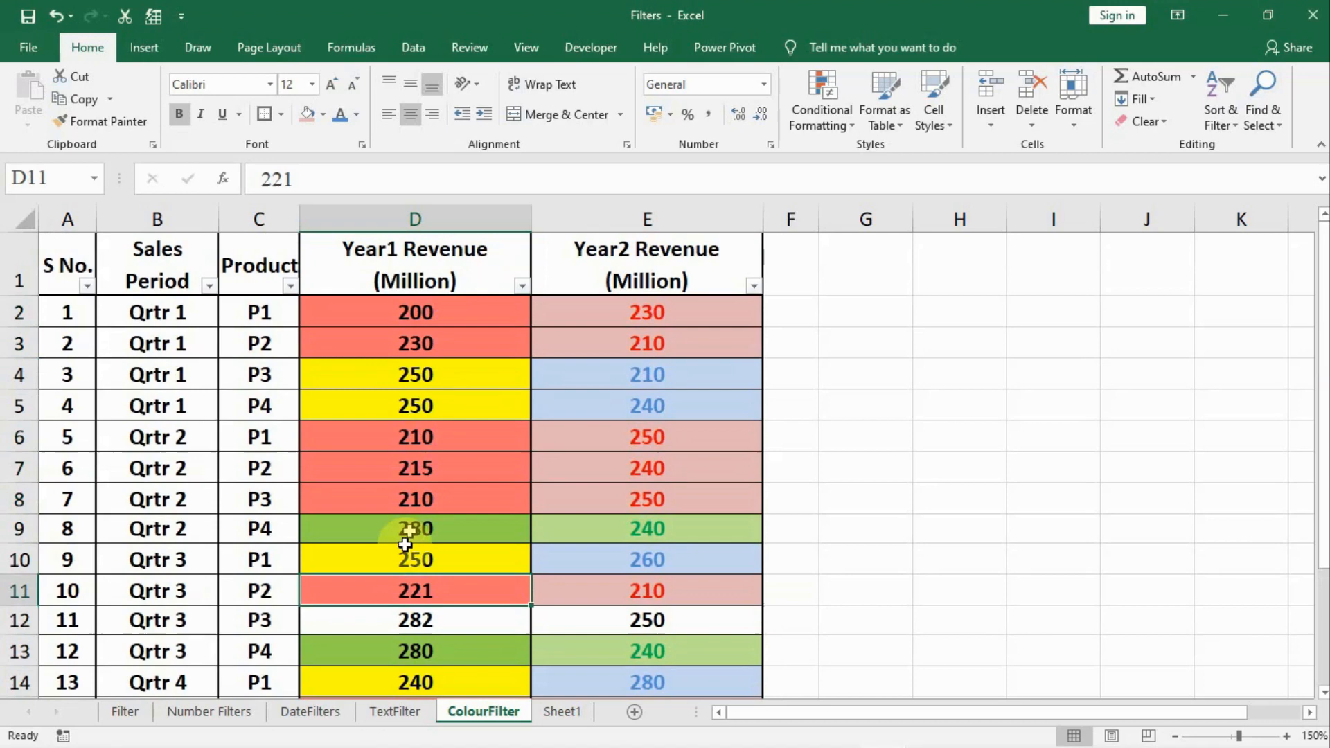
{"action": "scroll", "scroll_direction": "down", "scroll_amount": 3}
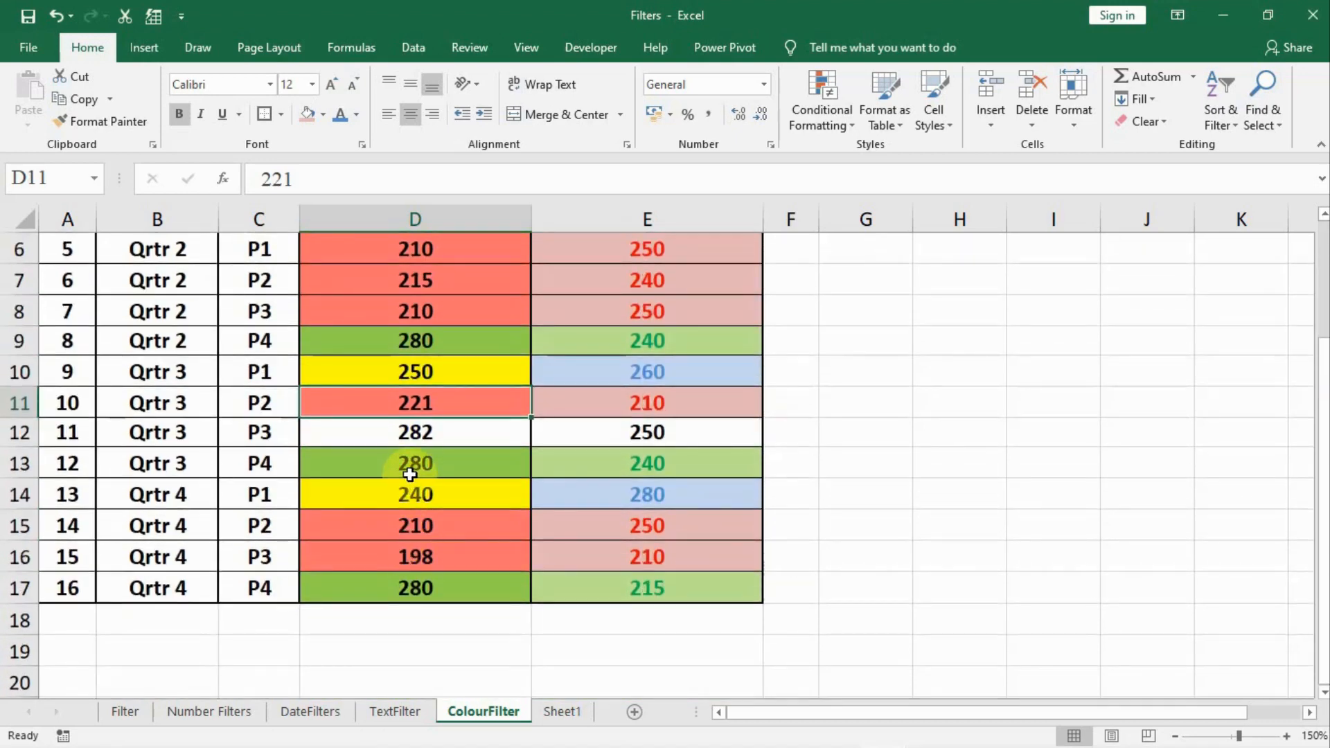
{"action": "mouse_move", "coordinate": [410, 576]}
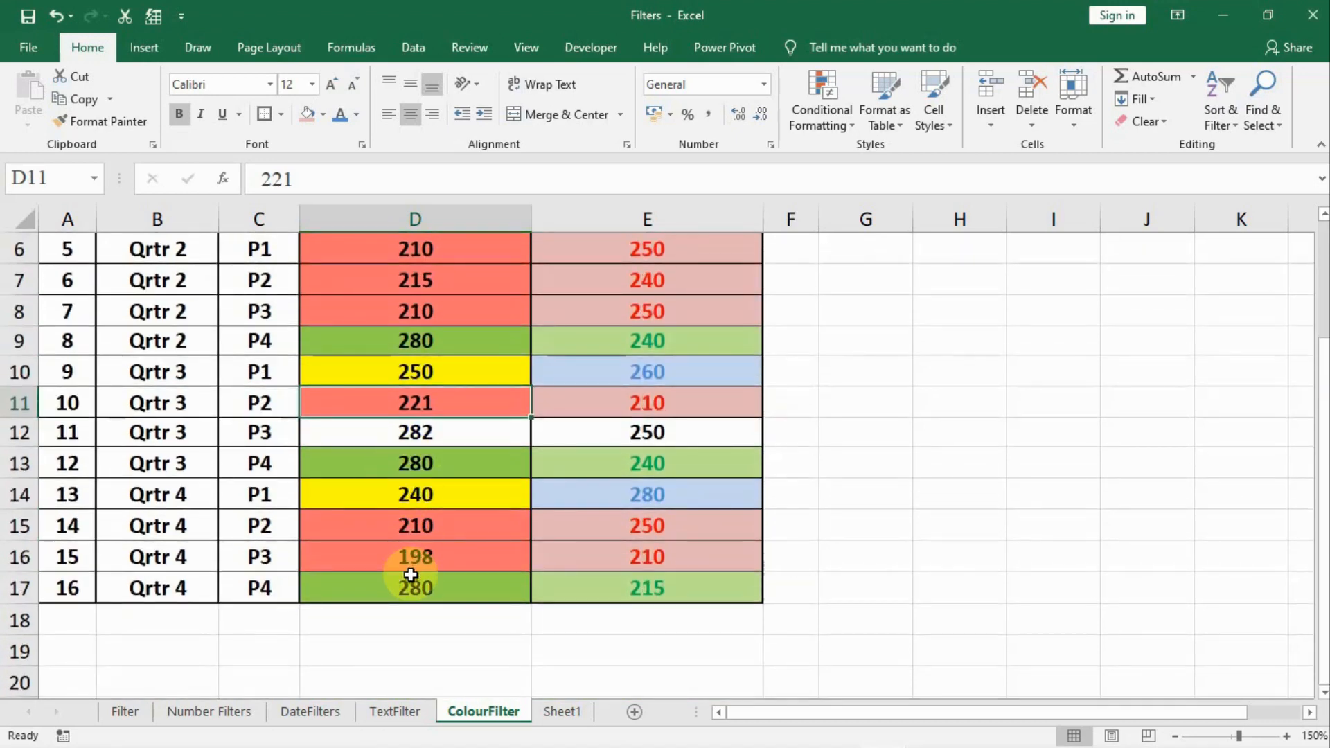
{"action": "mouse_move", "coordinate": [371, 351]}
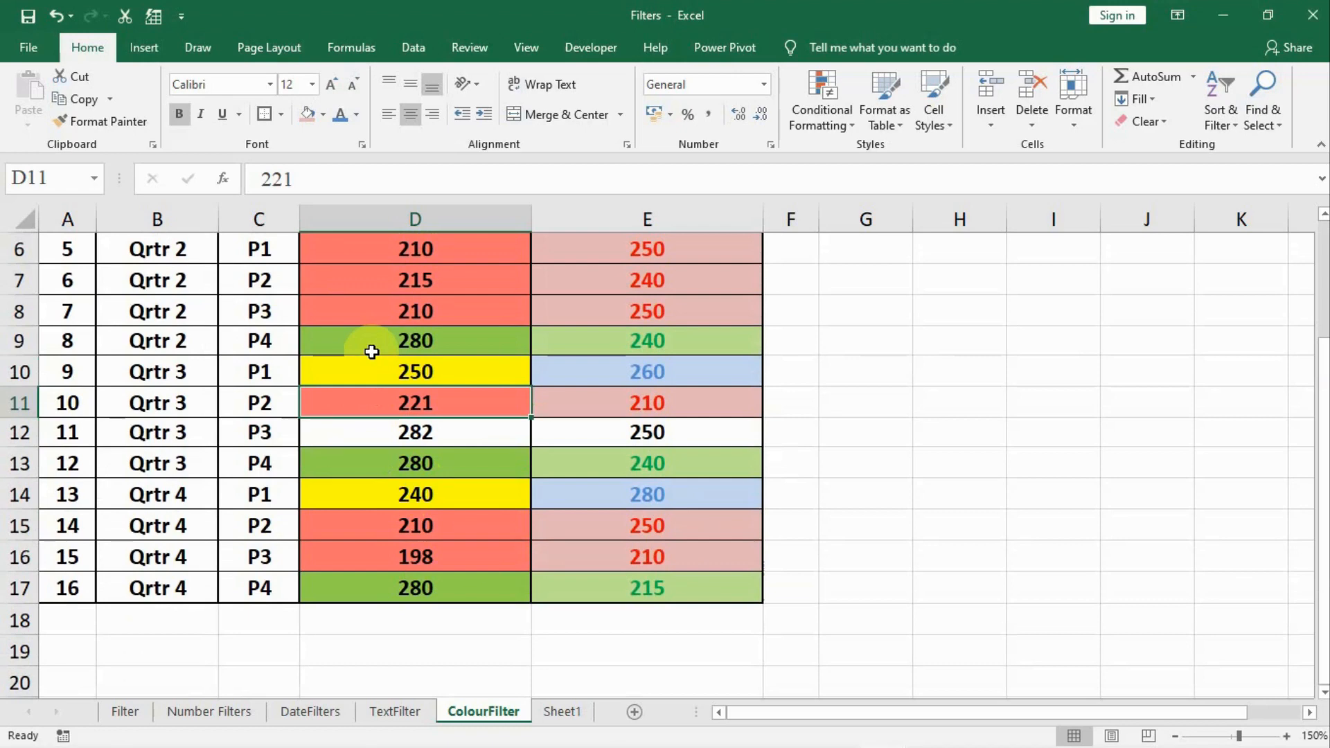
{"action": "left_click", "coordinate": [387, 433]}
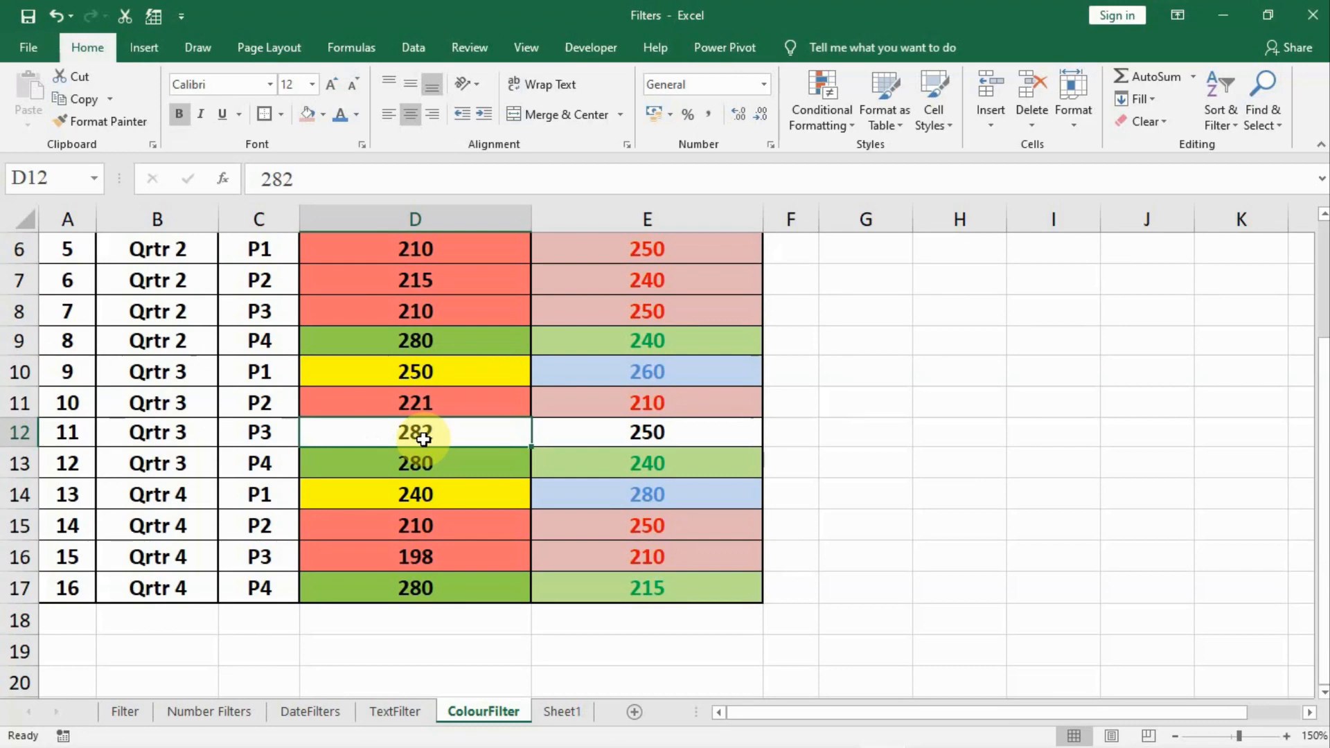
{"action": "mouse_move", "coordinate": [417, 452]}
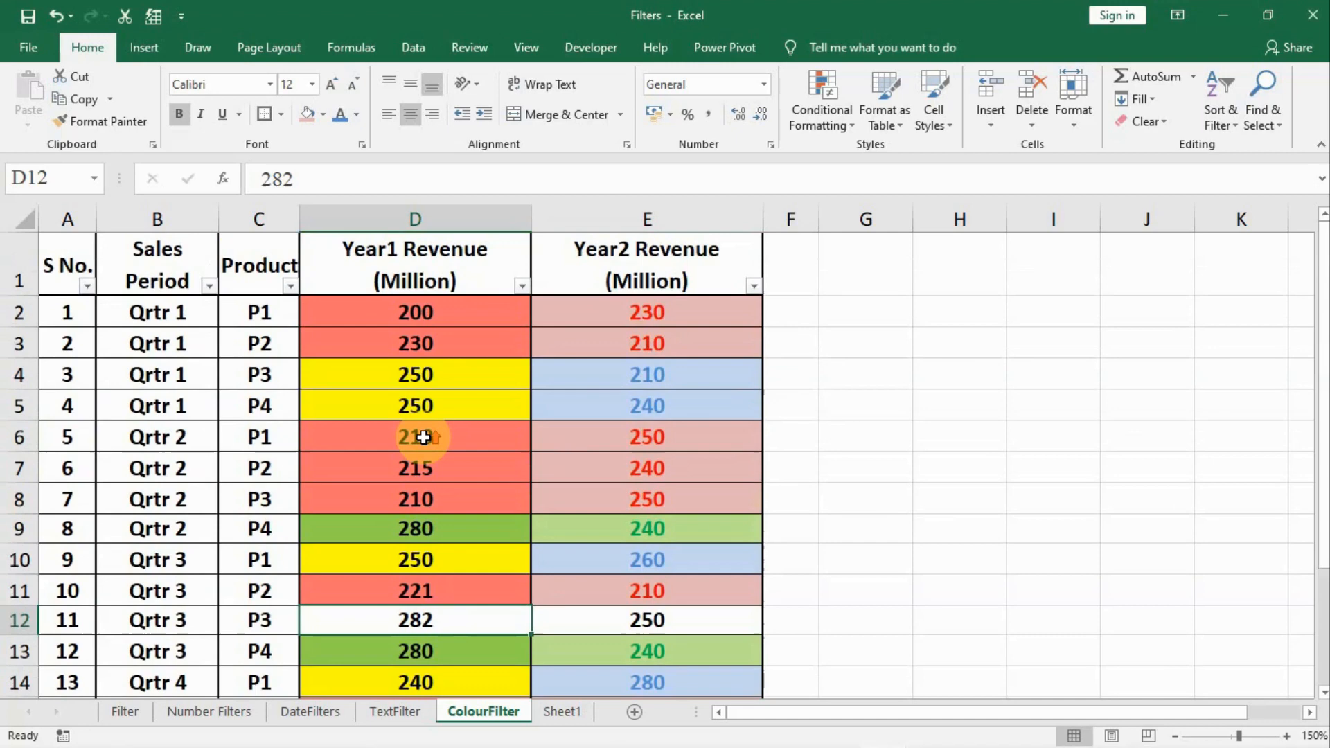
{"action": "left_click", "coordinate": [521, 286]}
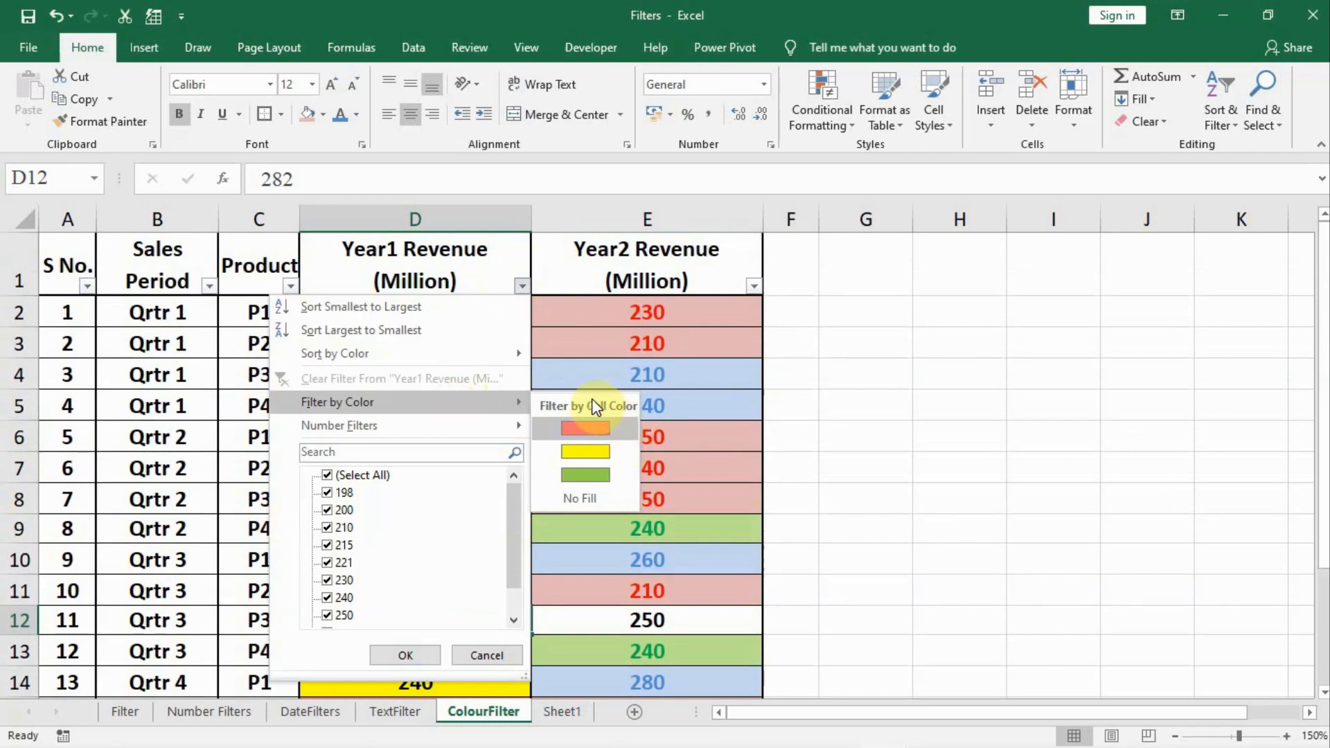
{"action": "left_click", "coordinate": [586, 428]}
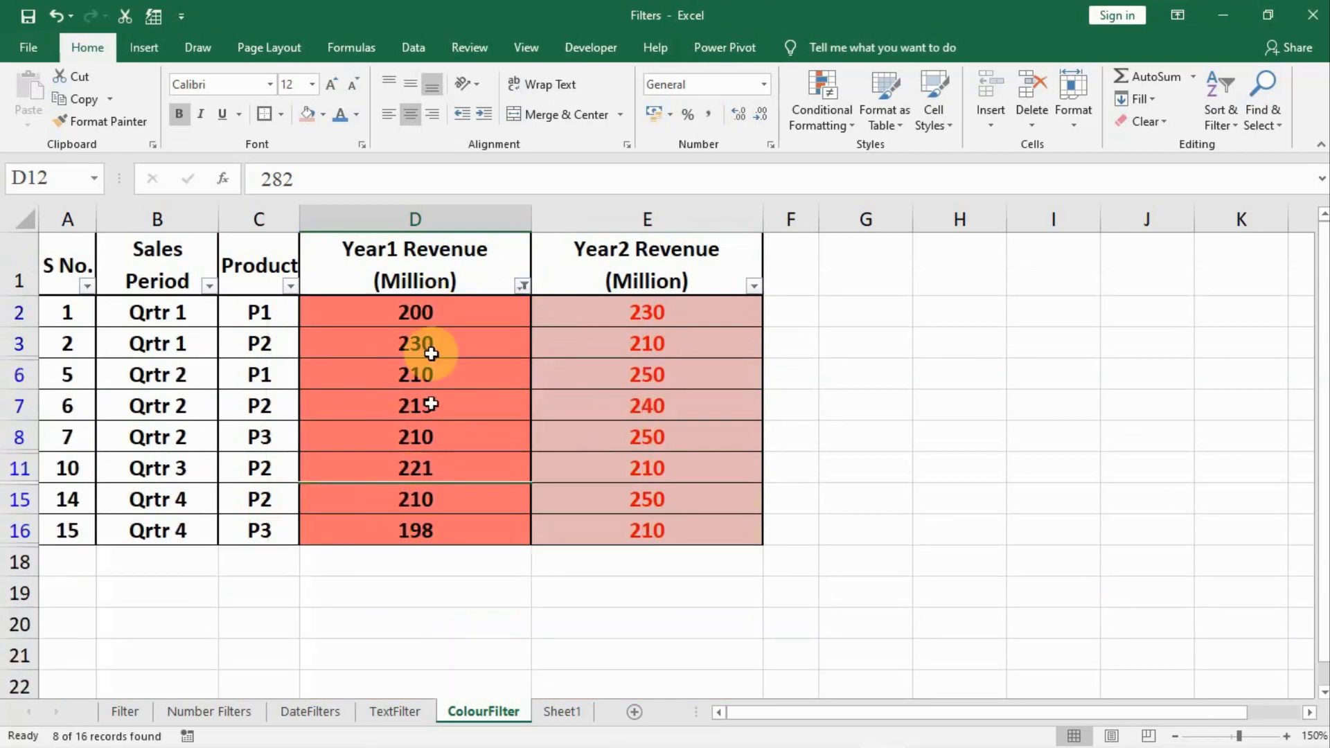
{"action": "mouse_move", "coordinate": [400, 550]}
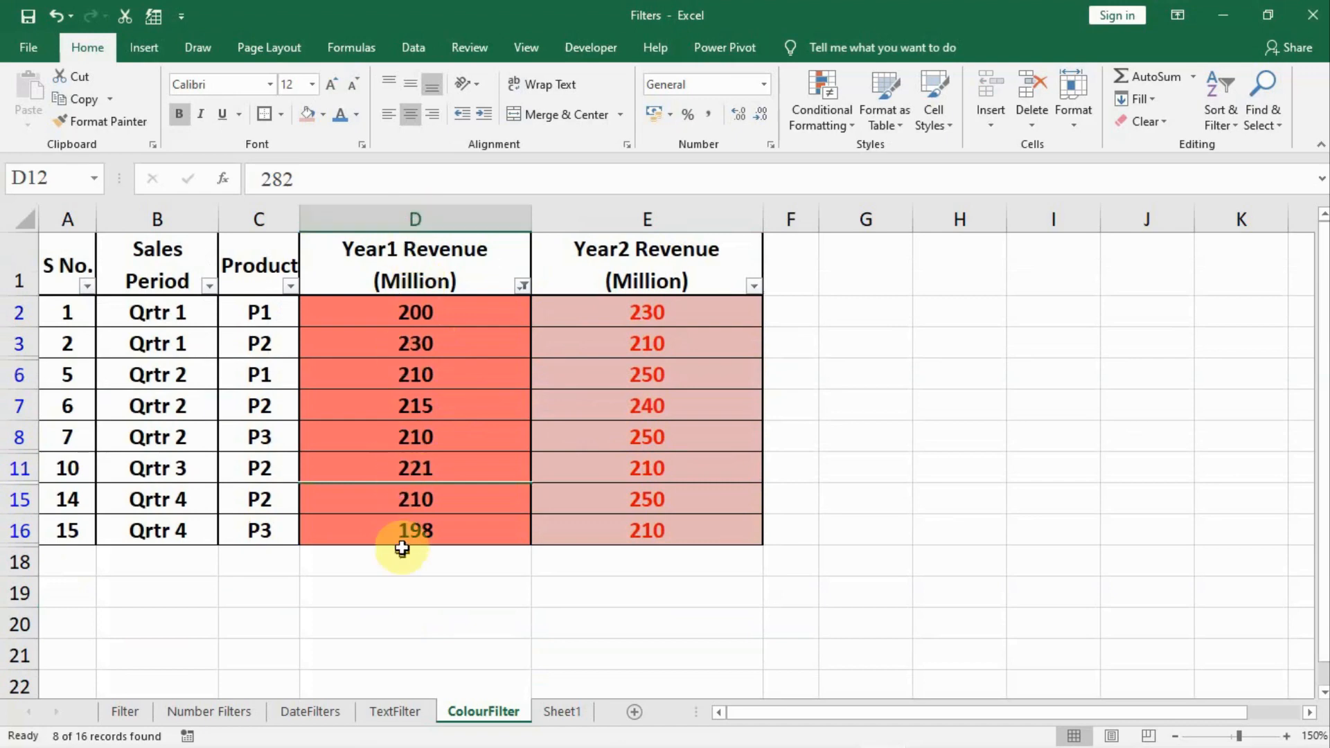
Switch the Year1 Revenue colour filter to green fill, then to yellow fill.
{"action": "left_click", "coordinate": [522, 286]}
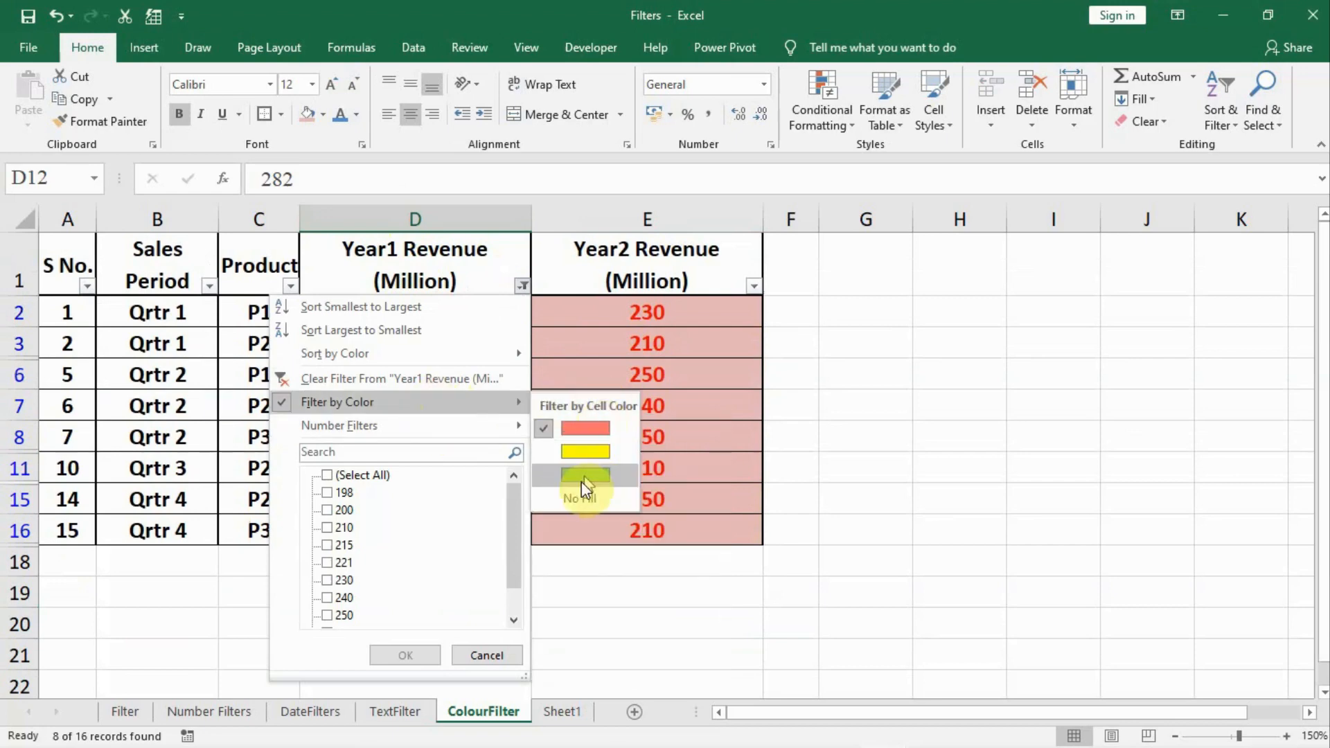
{"action": "left_click", "coordinate": [585, 476]}
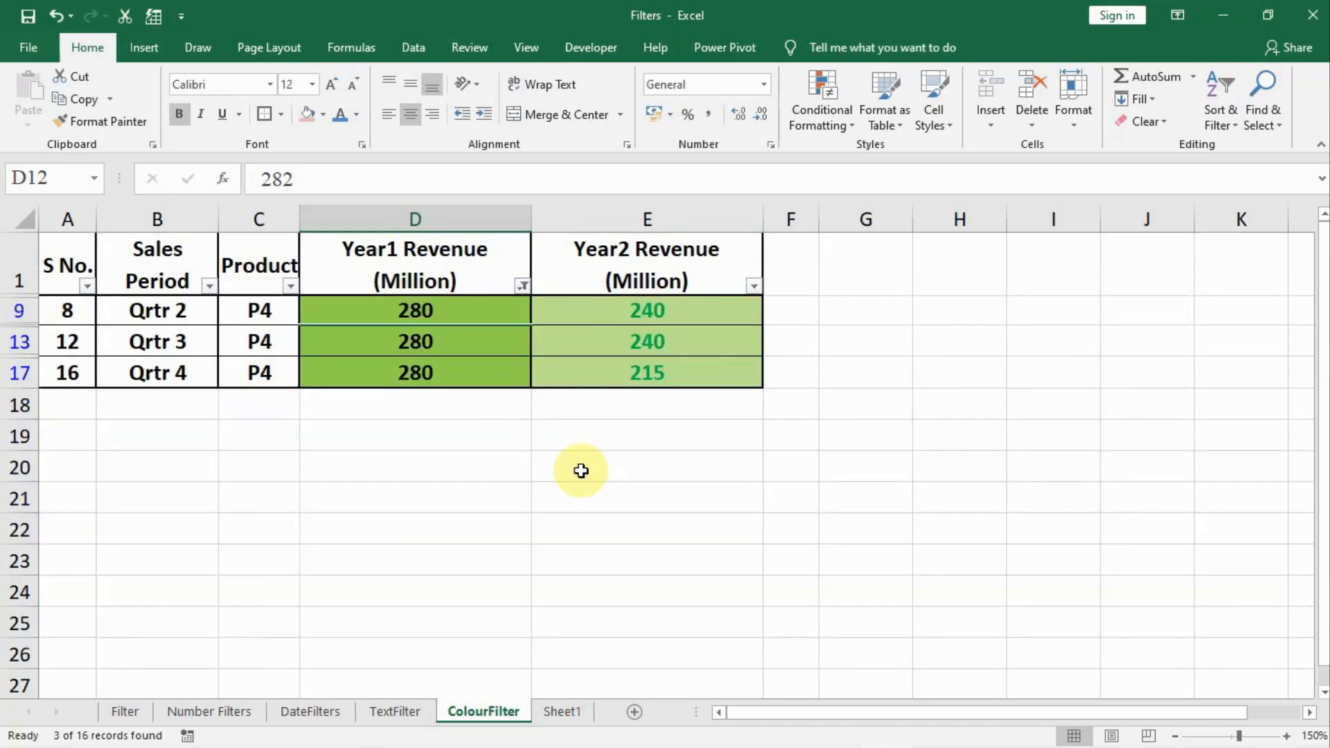
{"action": "left_click", "coordinate": [522, 286]}
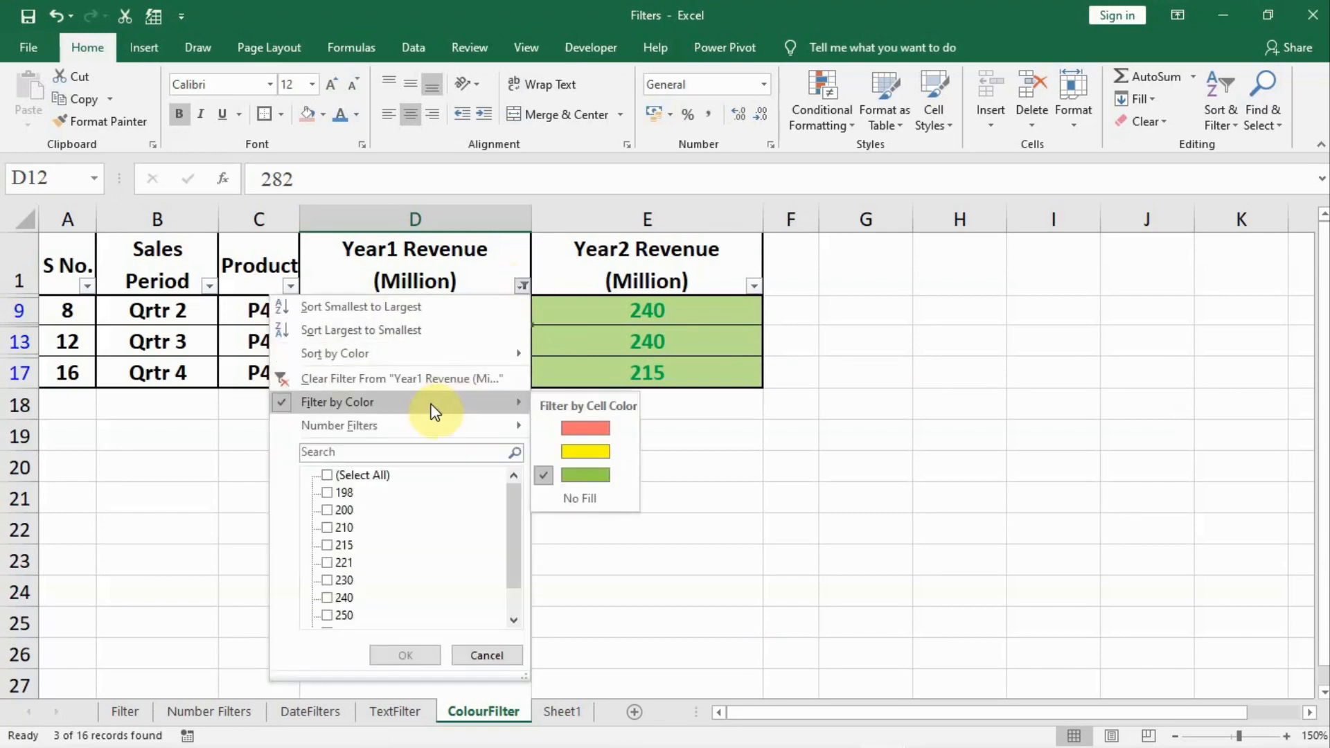
{"action": "mouse_move", "coordinate": [587, 451]}
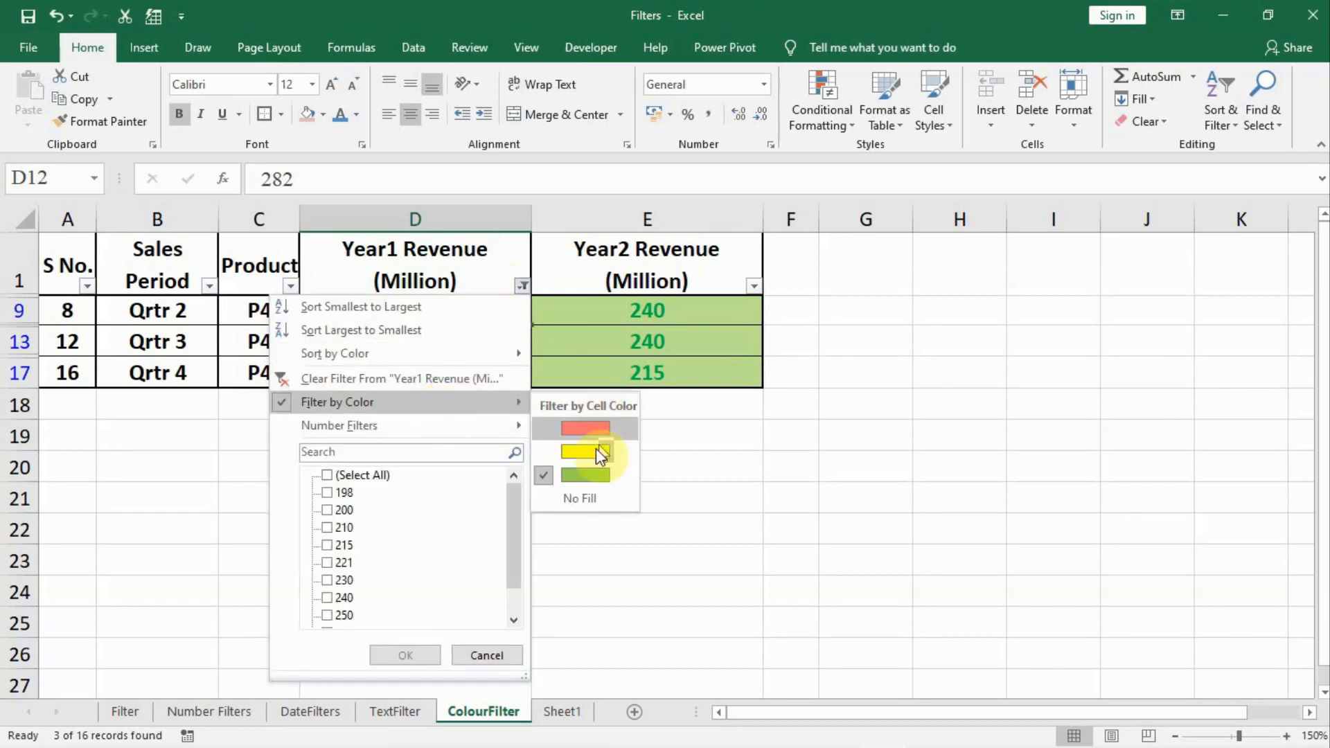
{"action": "left_click", "coordinate": [585, 452]}
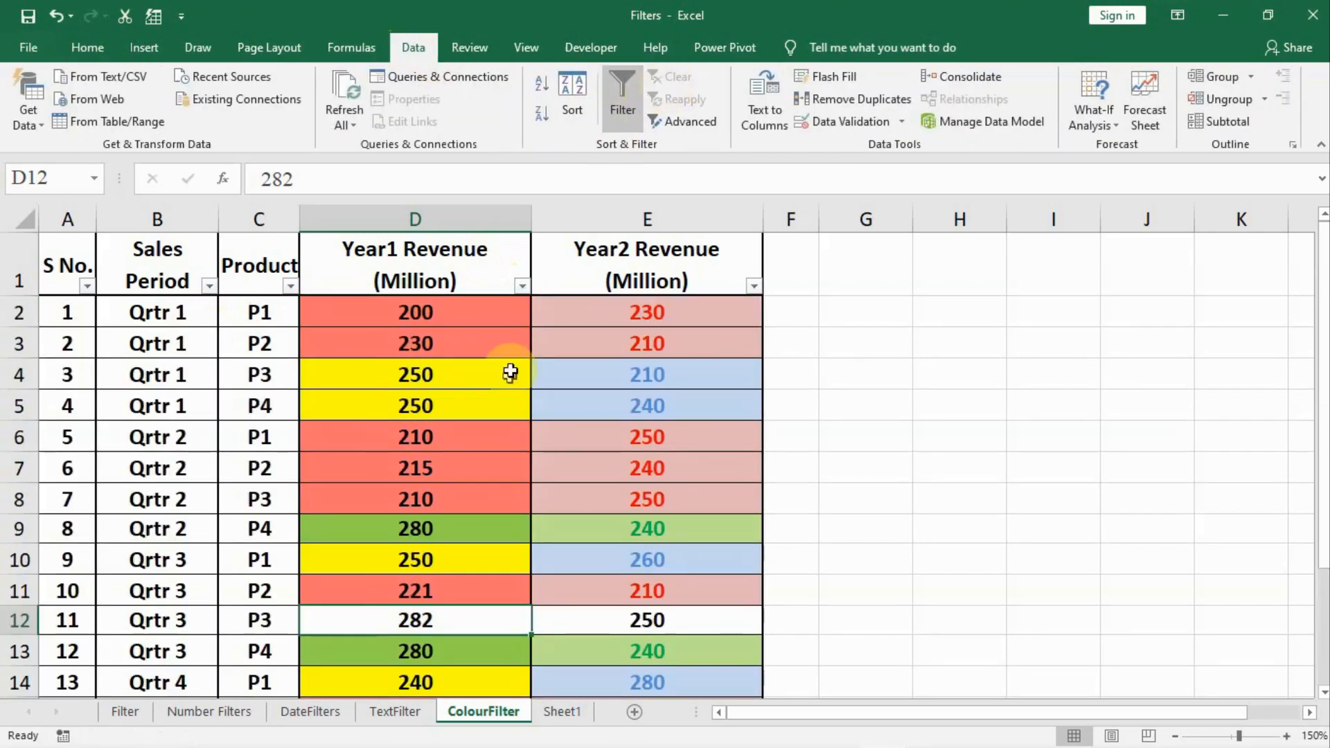
Return to the Home tab with all sixteen sales rows unfiltered.
{"action": "left_click", "coordinate": [87, 47]}
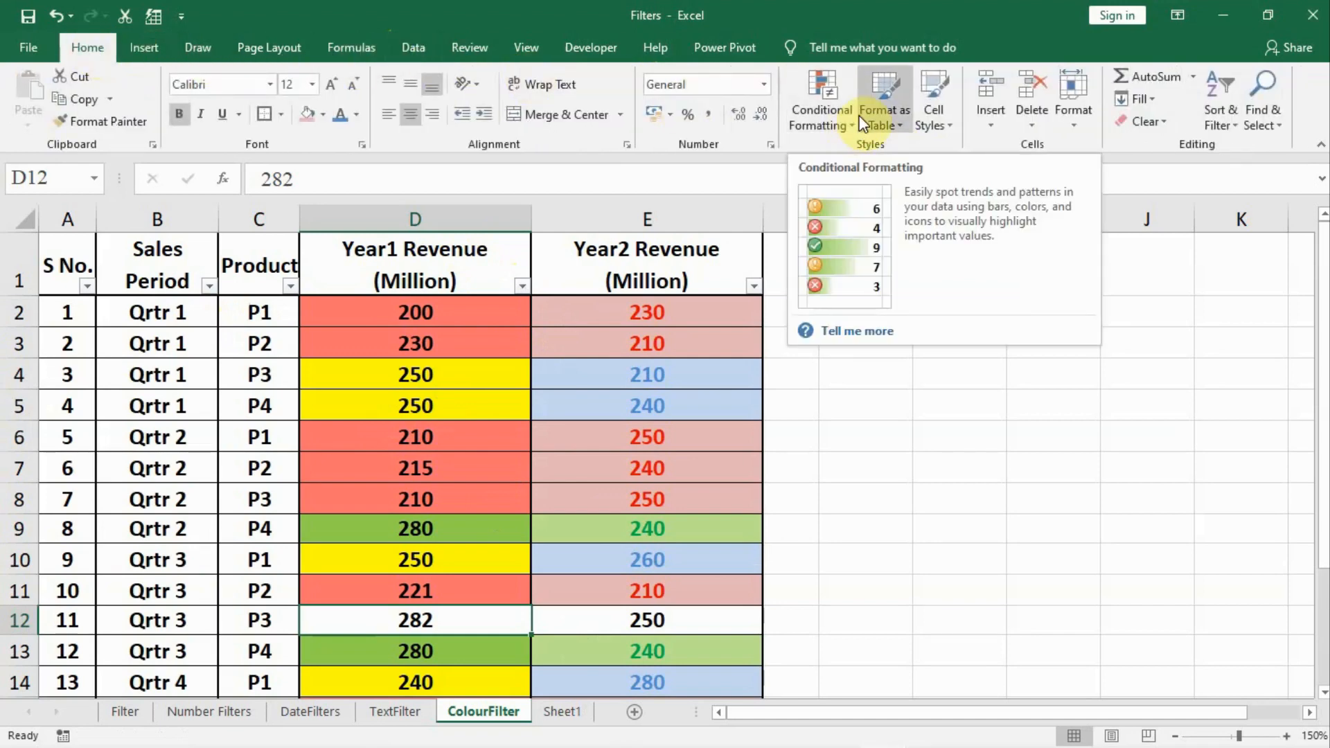
{"action": "mouse_move", "coordinate": [936, 97]}
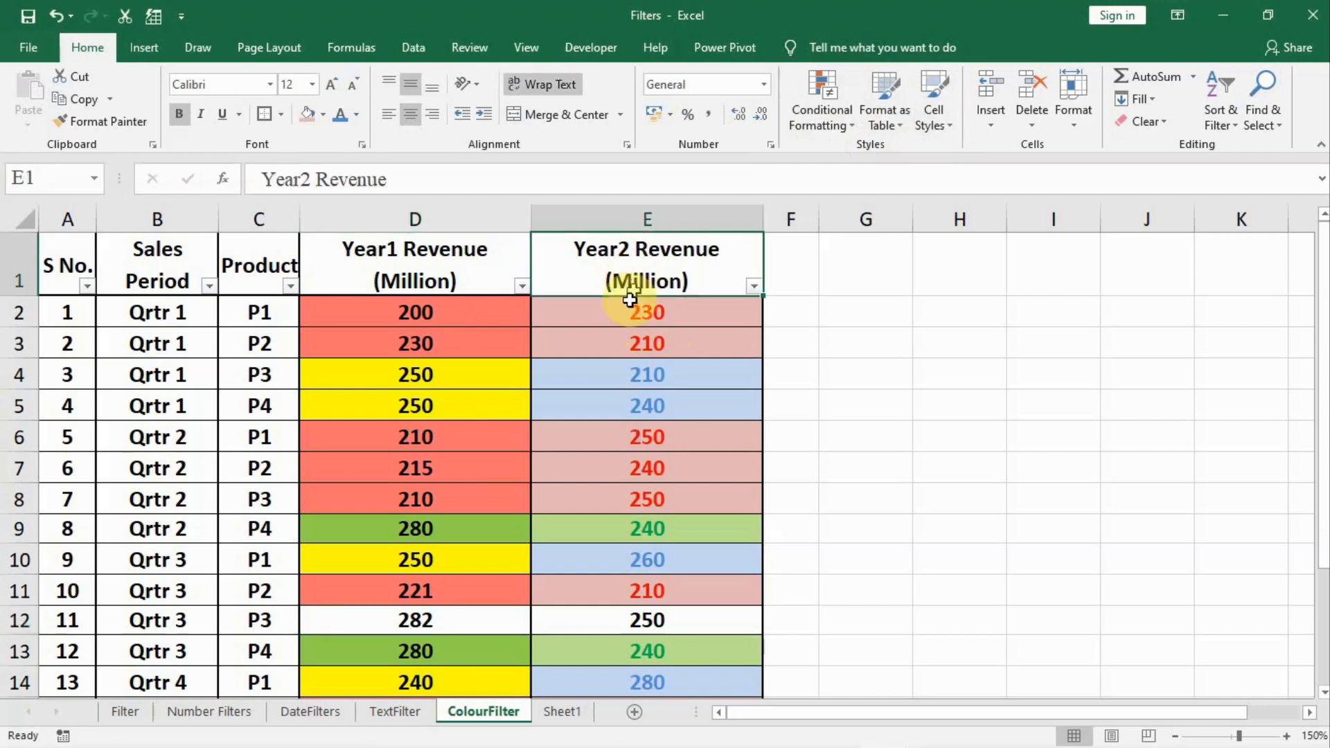
{"action": "mouse_move", "coordinate": [609, 495]}
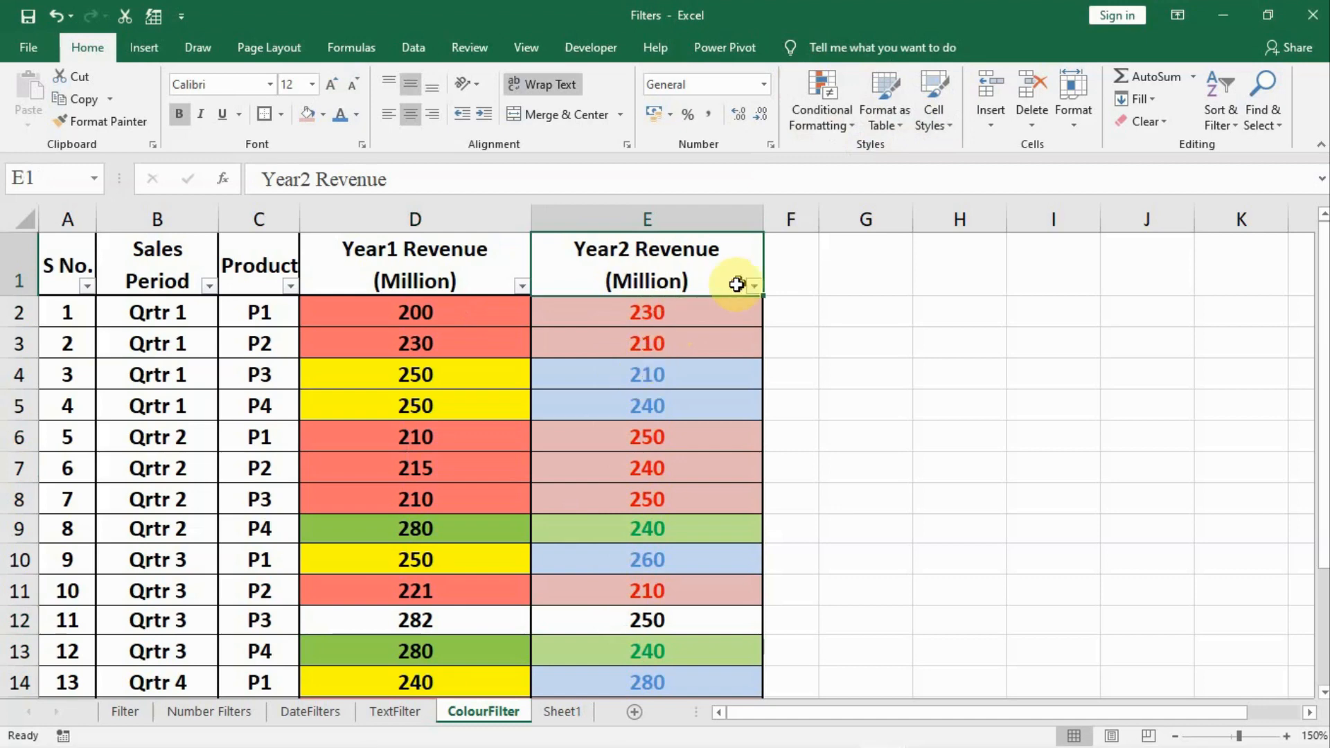
Filter Year2 Revenue by red font colour, leaving 8 of 16 records.
{"action": "left_click", "coordinate": [754, 286]}
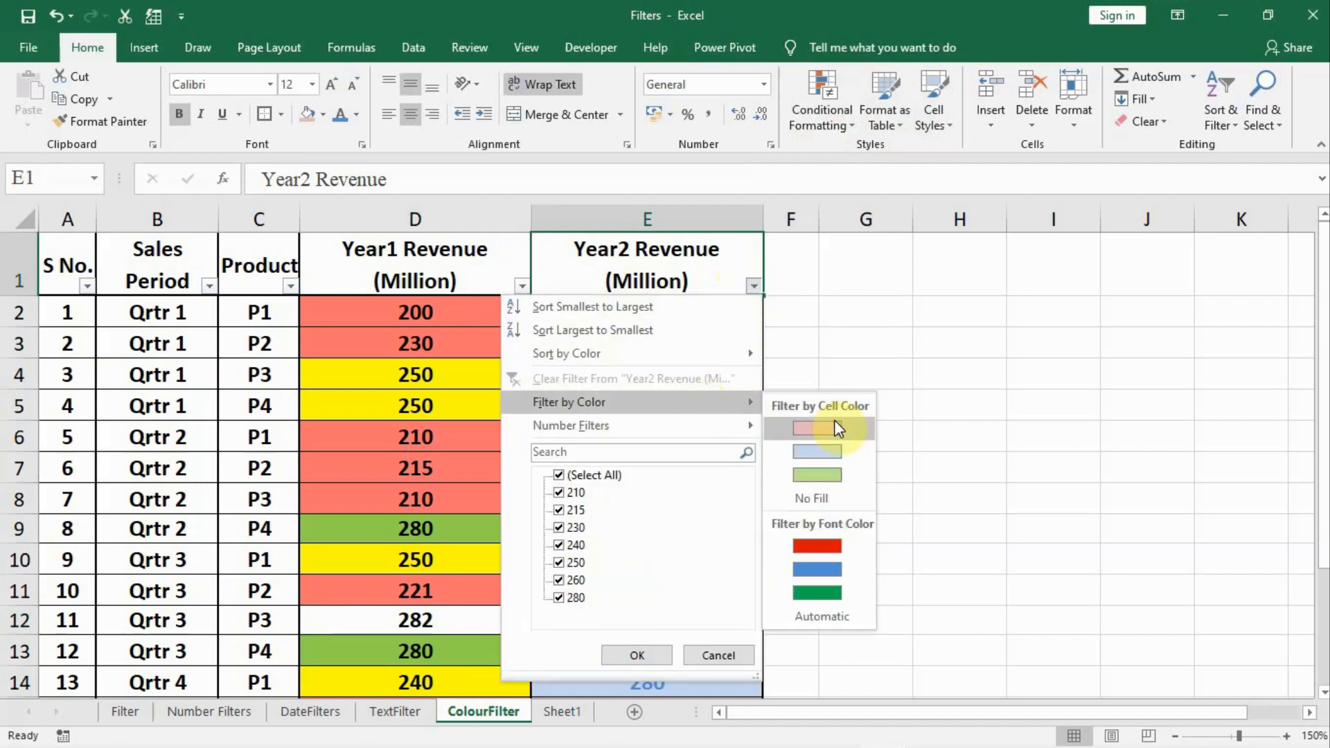
{"action": "mouse_move", "coordinate": [833, 476]}
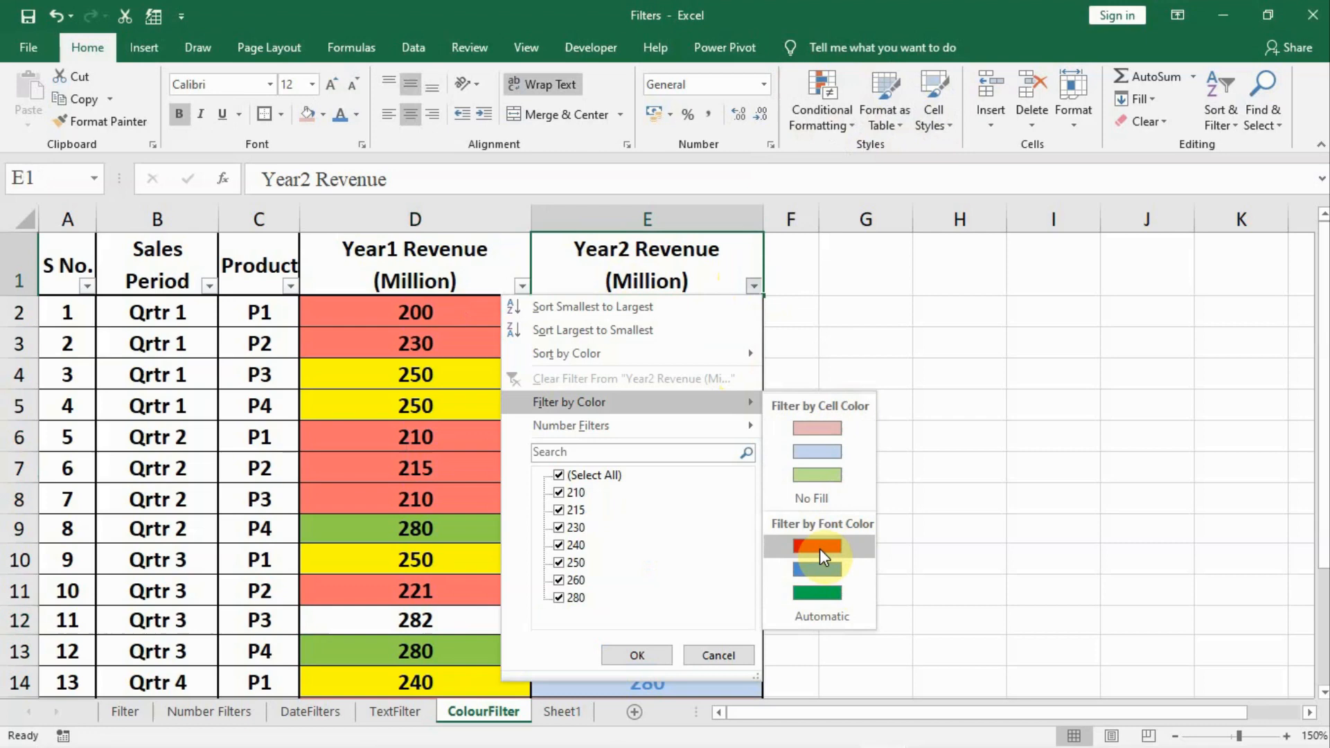
{"action": "left_click", "coordinate": [818, 547]}
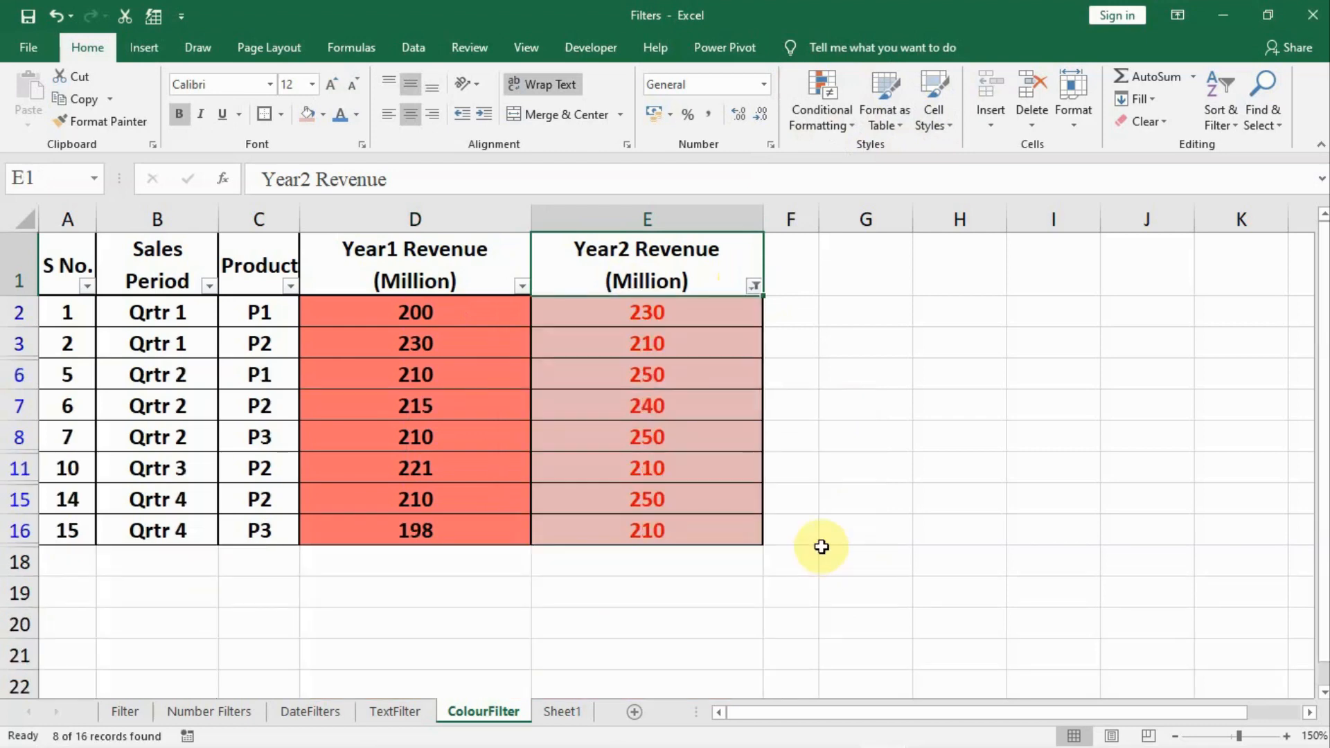
{"action": "mouse_move", "coordinate": [639, 430]}
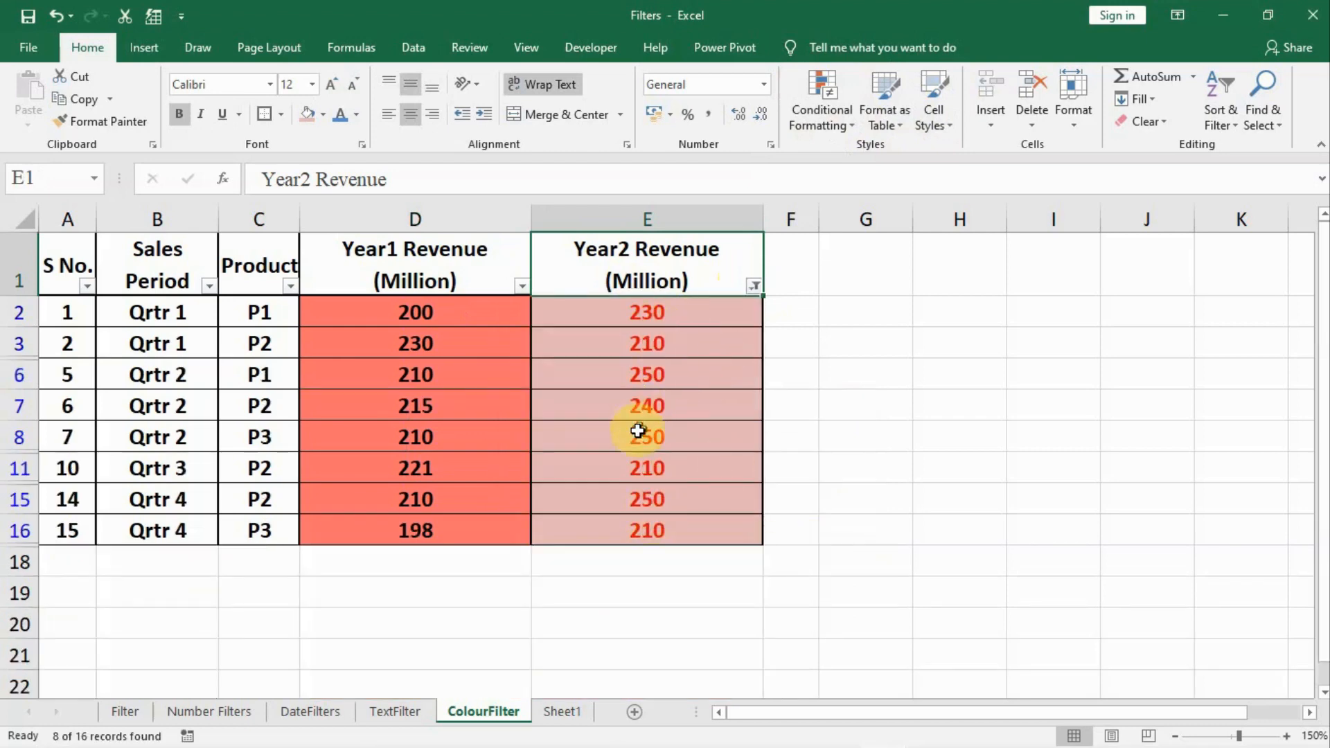
{"action": "mouse_move", "coordinate": [488, 381]}
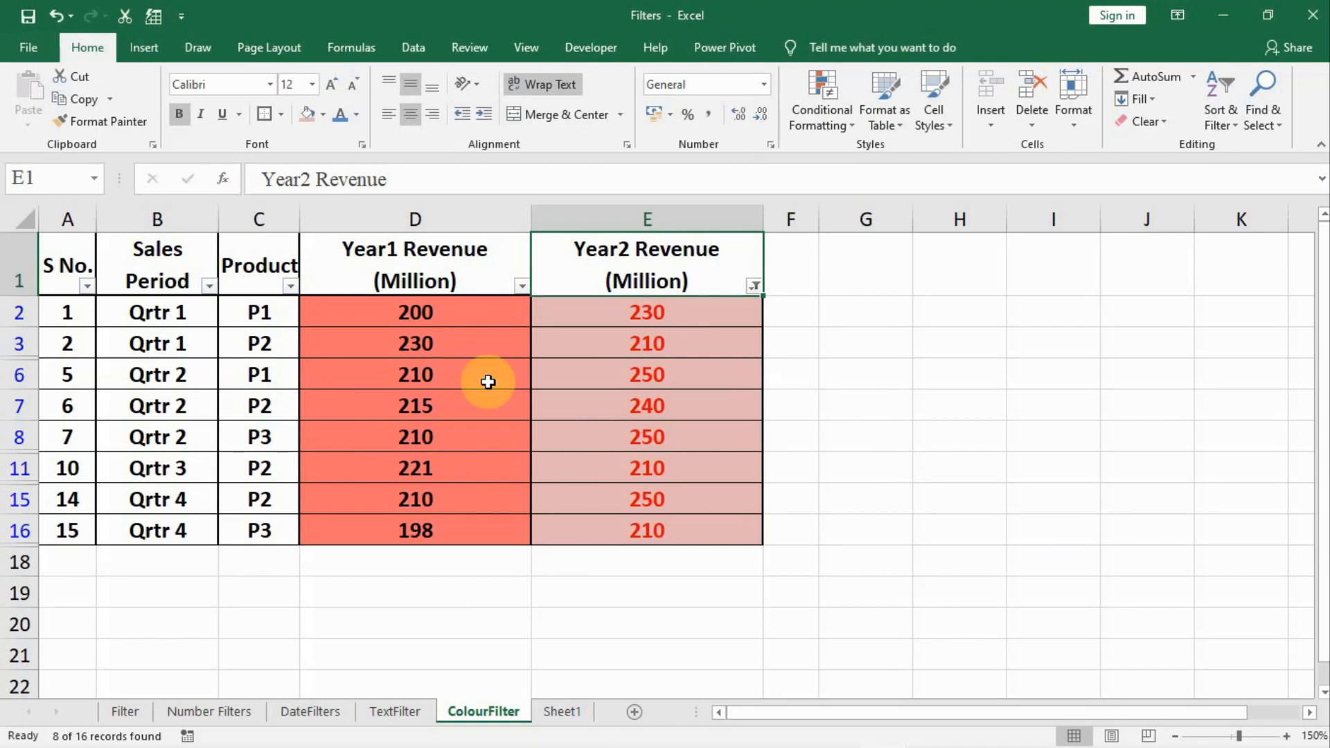